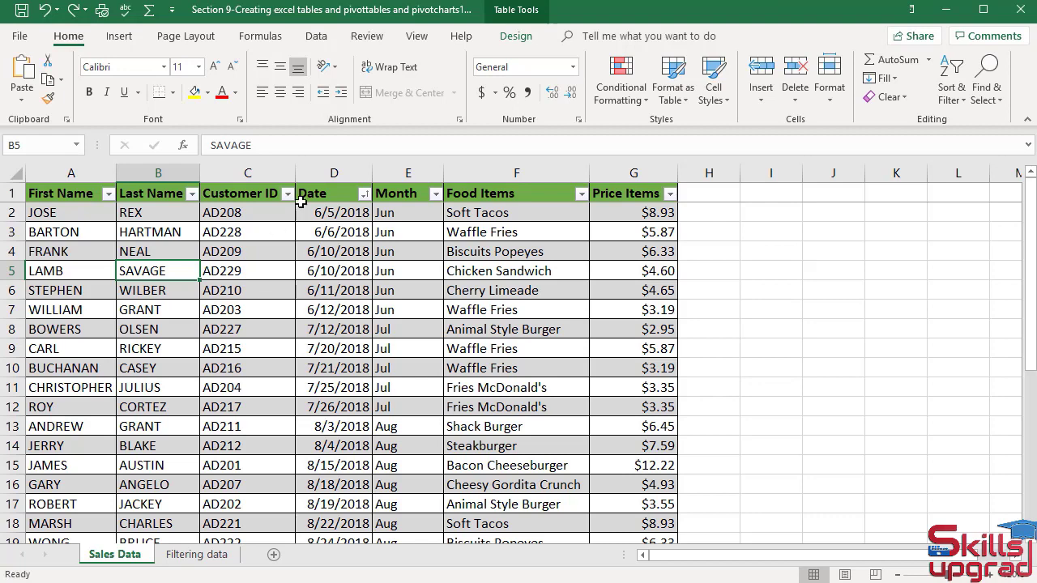
# Step: Switch to the Table Design tab for the Sales Data table
pyautogui.click(516, 35)
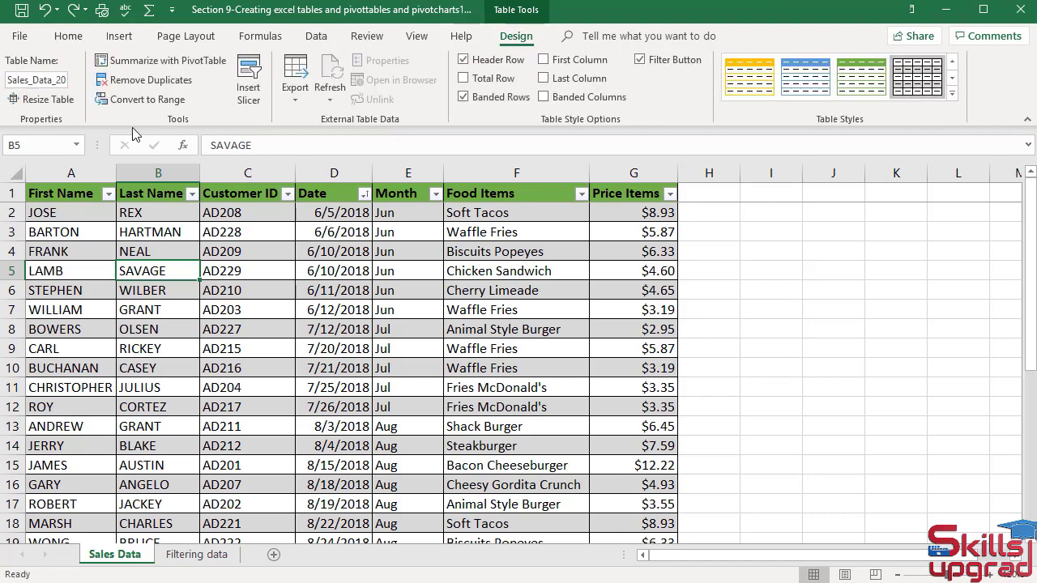
pyautogui.moveTo(153, 80)
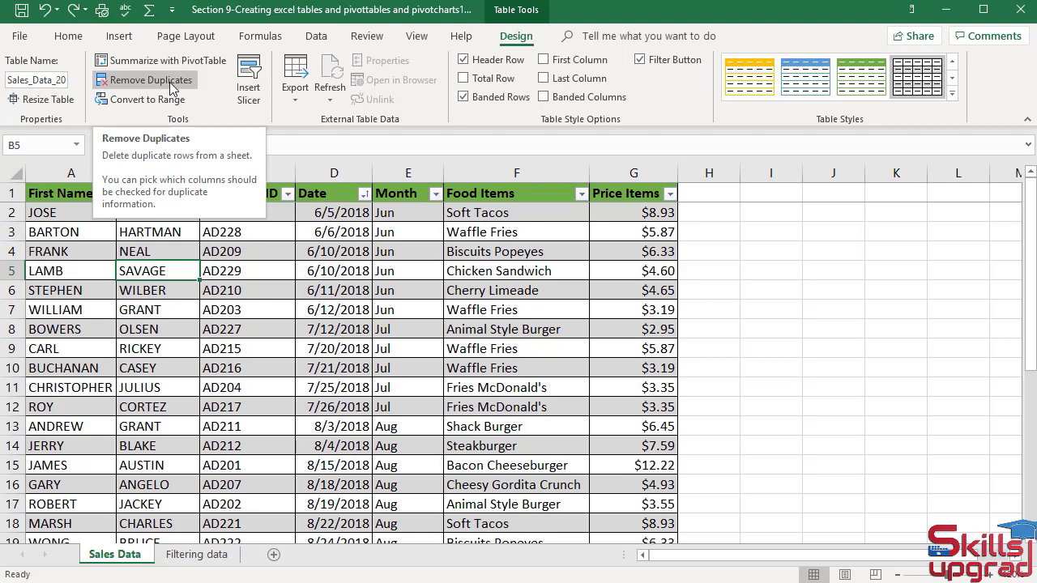
# Step: Run Remove Duplicates on all columns, leaving 29 unique records
pyautogui.click(154, 79)
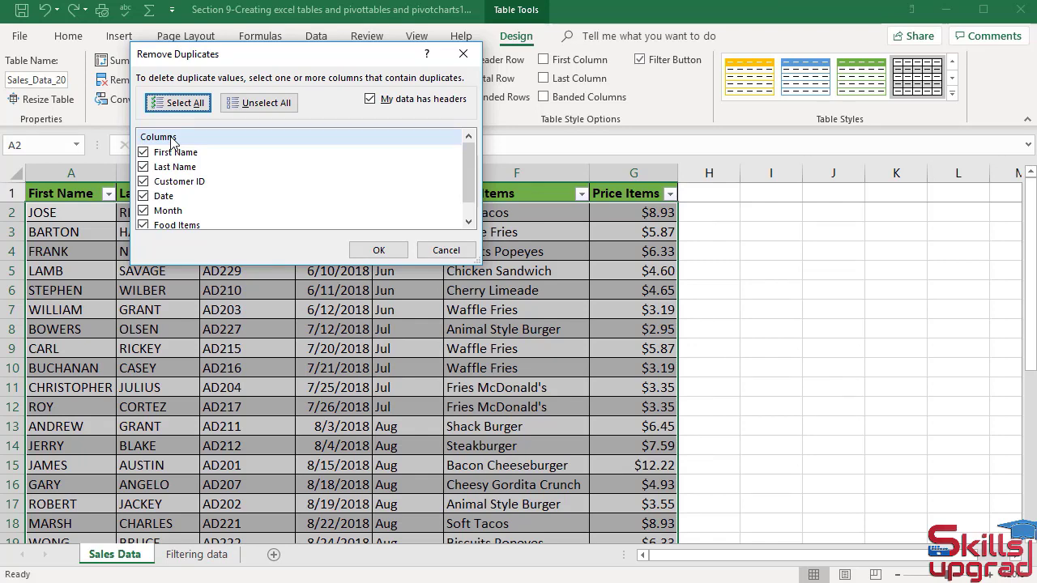
pyautogui.click(379, 249)
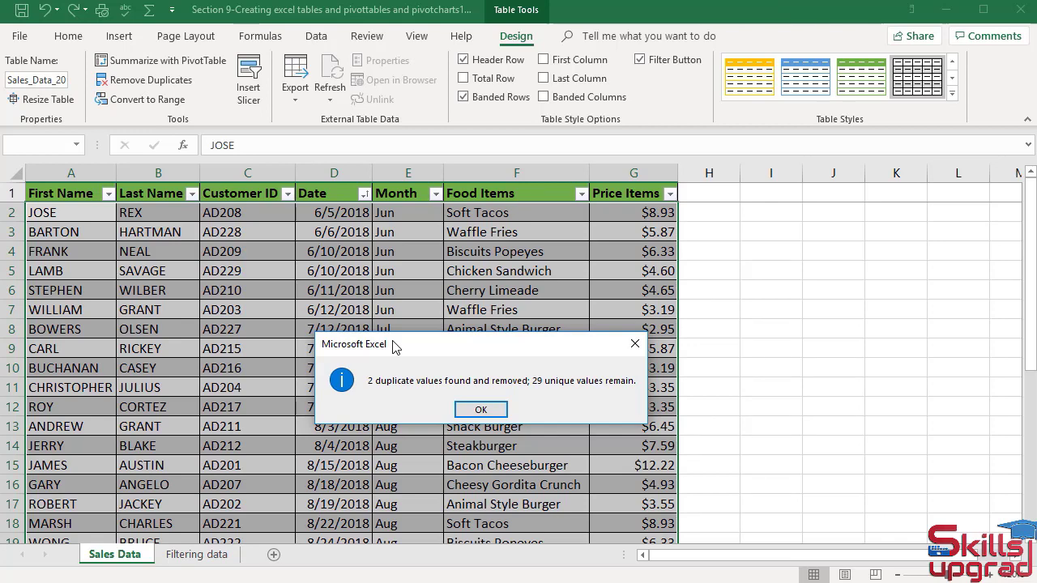
pyautogui.click(480, 410)
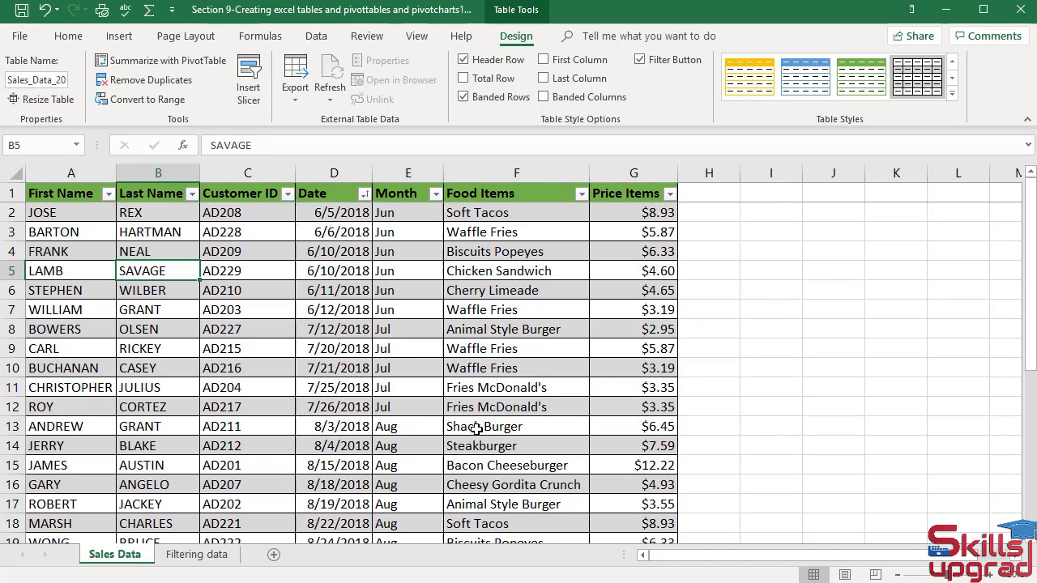
pyautogui.scroll(-3)
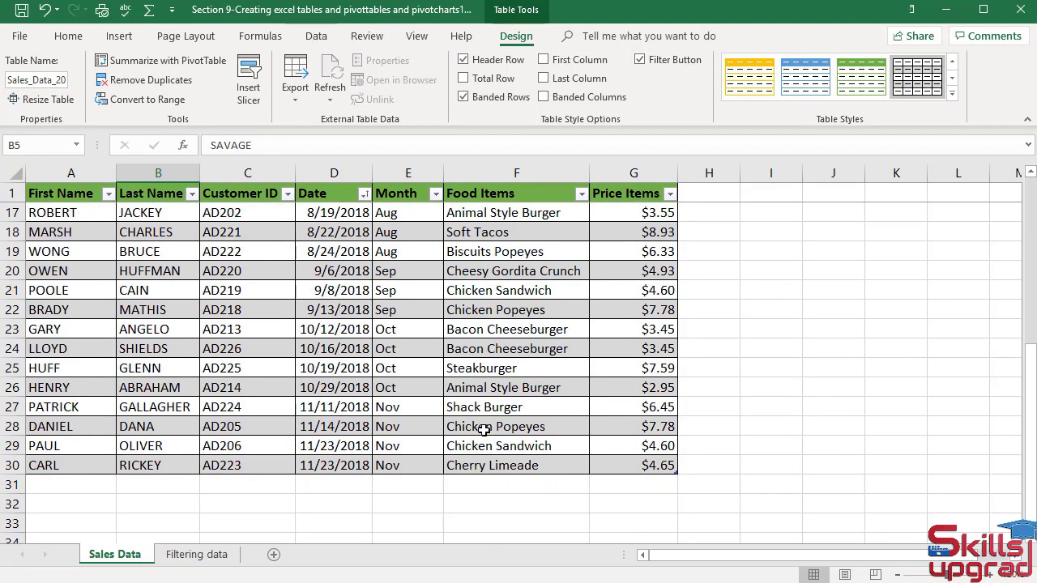
pyautogui.moveTo(283, 263)
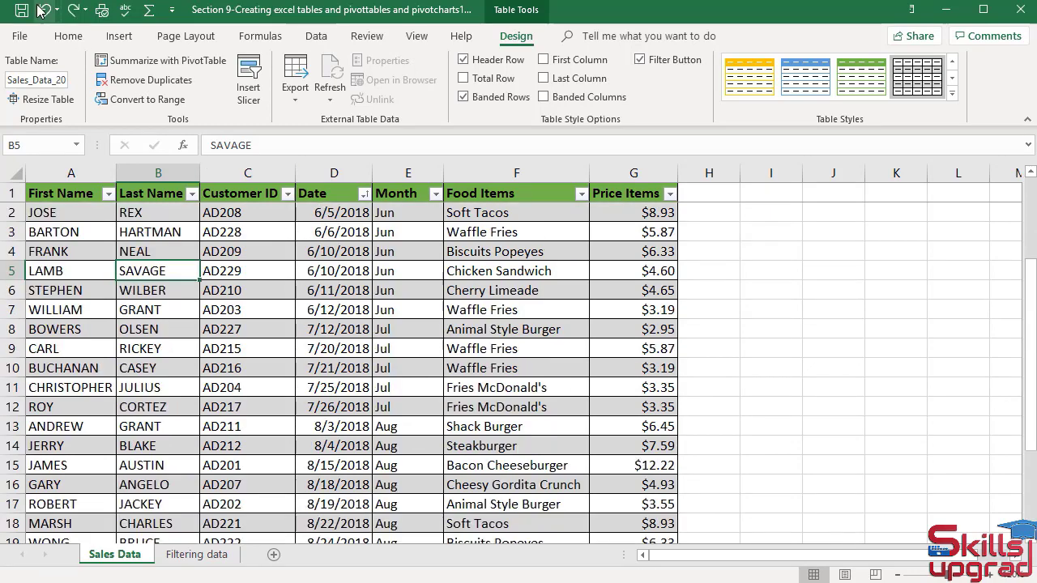
pyautogui.scroll(-3)
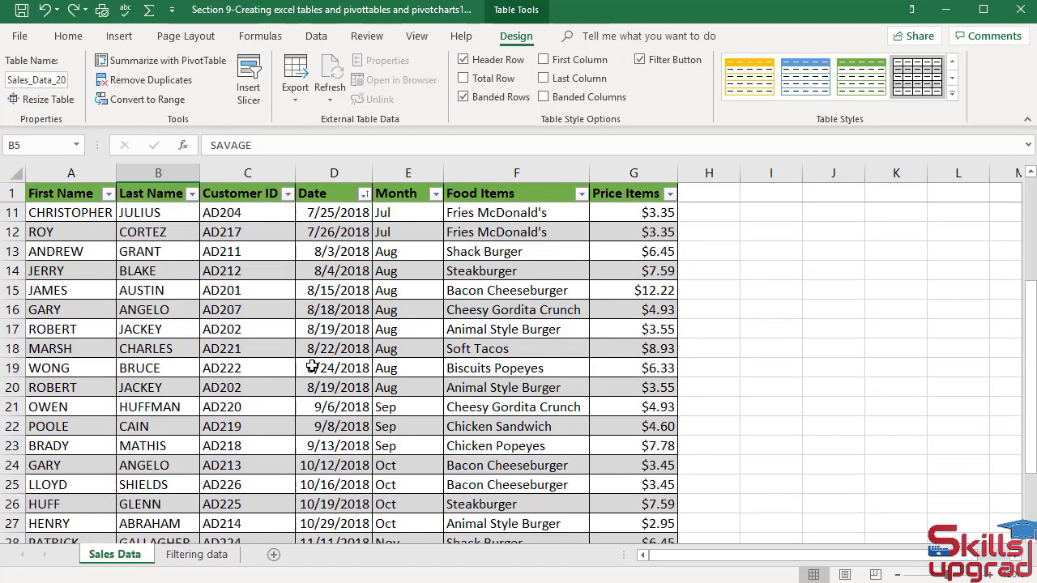
pyautogui.scroll(-3)
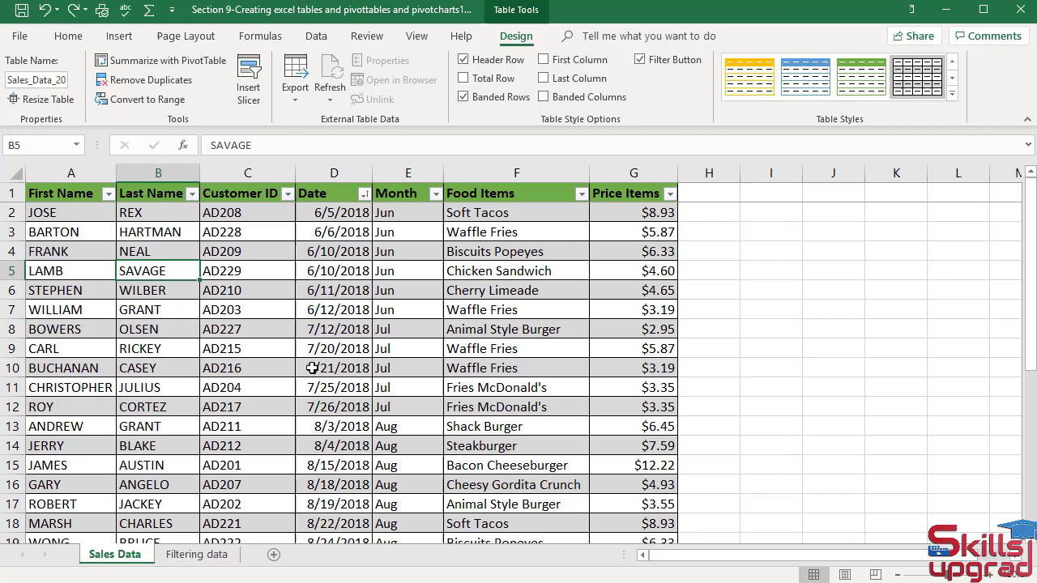
pyautogui.moveTo(321, 51)
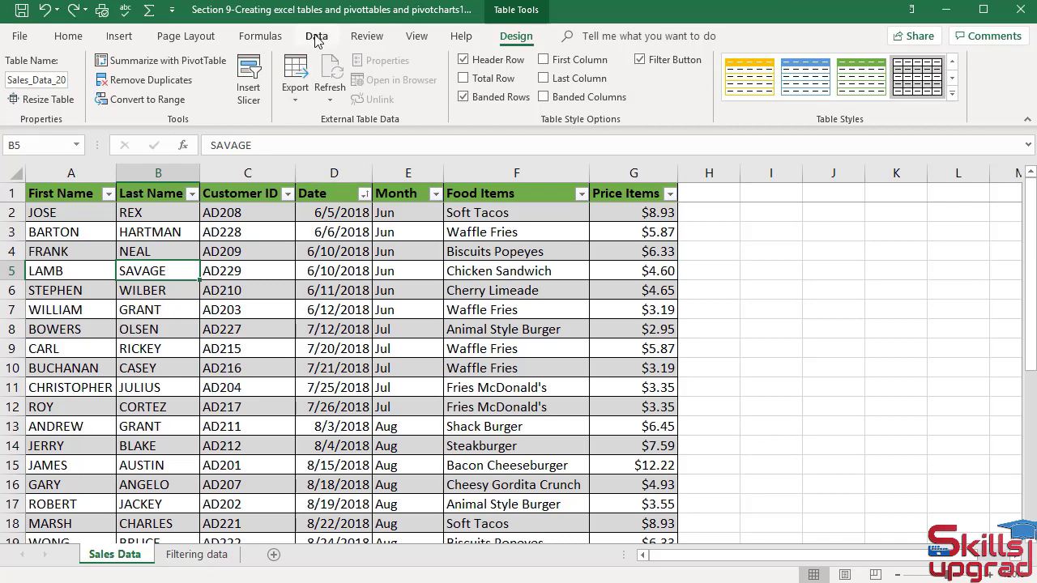
# Step: Remove duplicates on First Name only via Data > Remove Duplicates, leaving 27 unique values
pyautogui.click(316, 35)
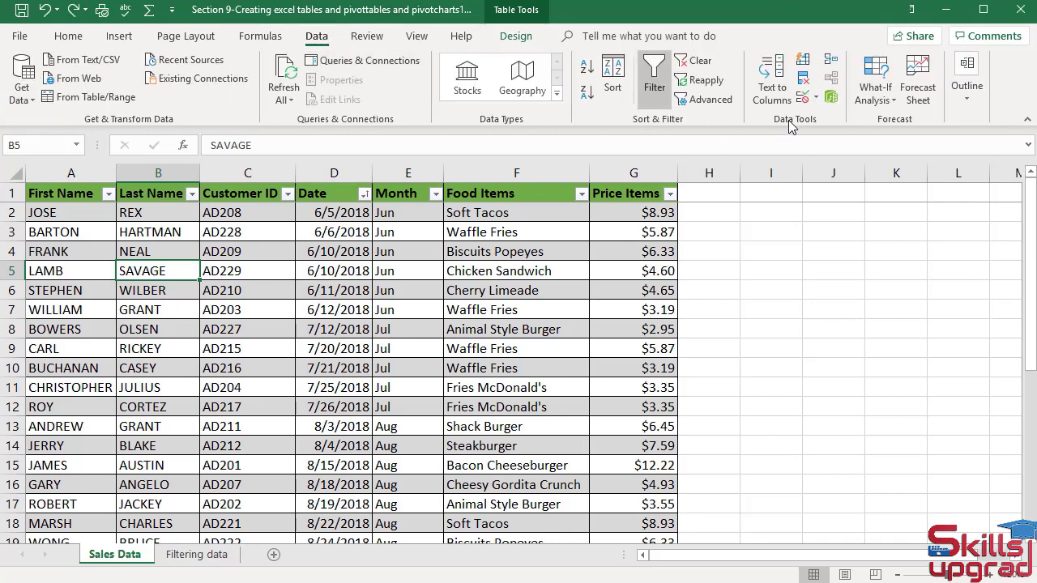
pyautogui.moveTo(804, 79)
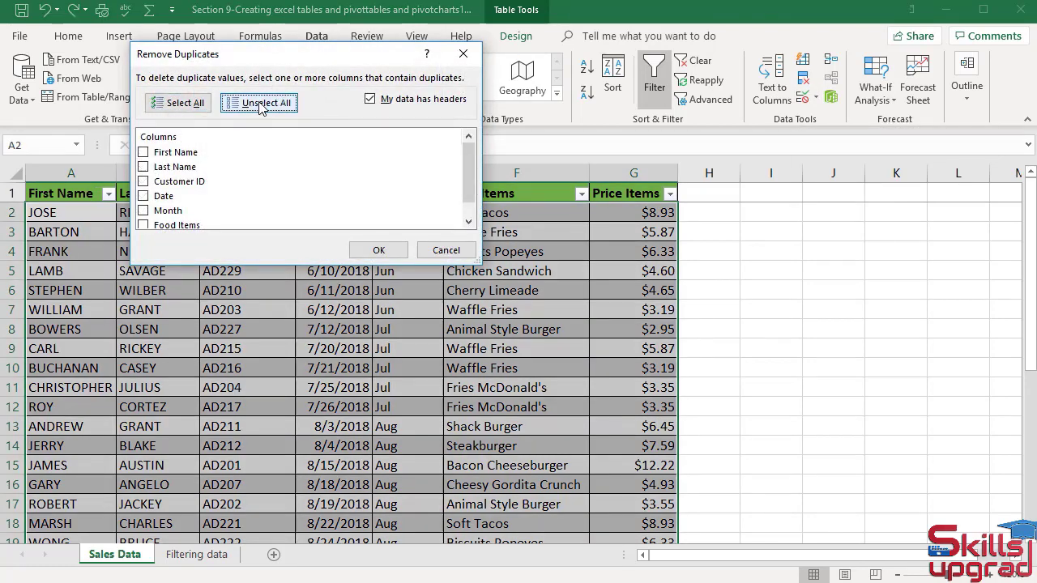
pyautogui.click(259, 102)
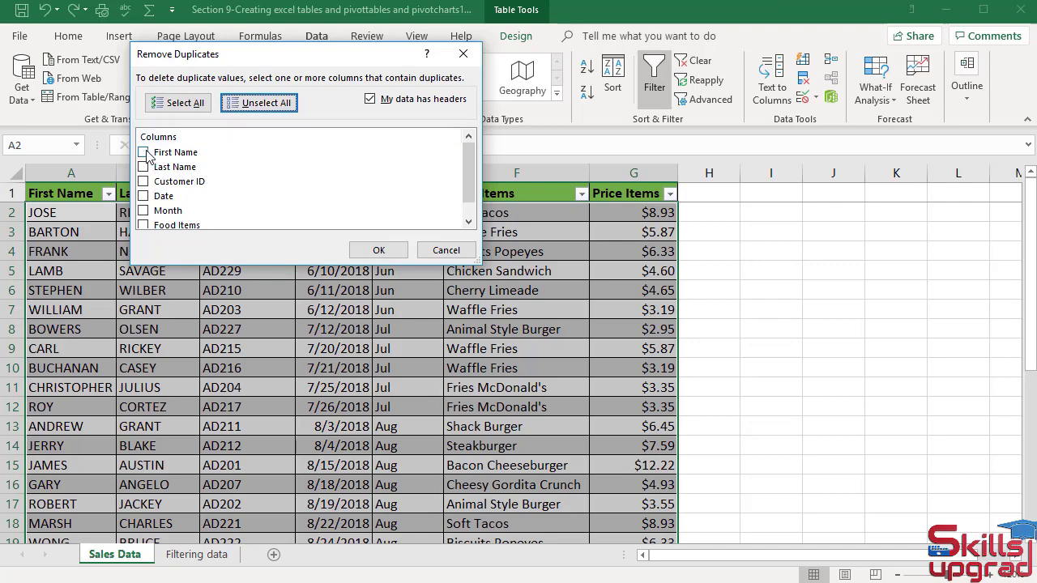
pyautogui.click(144, 152)
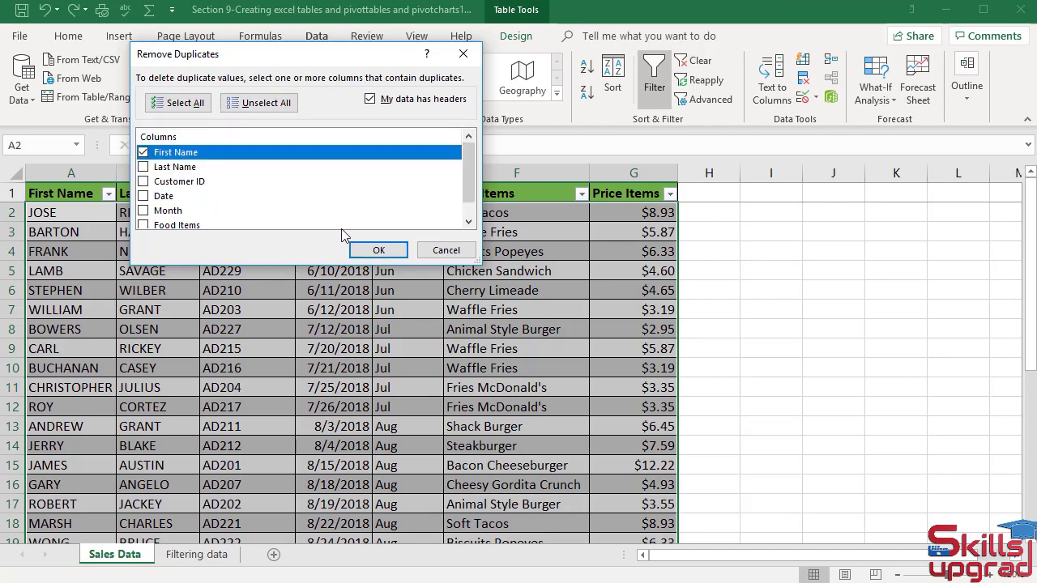
pyautogui.click(378, 249)
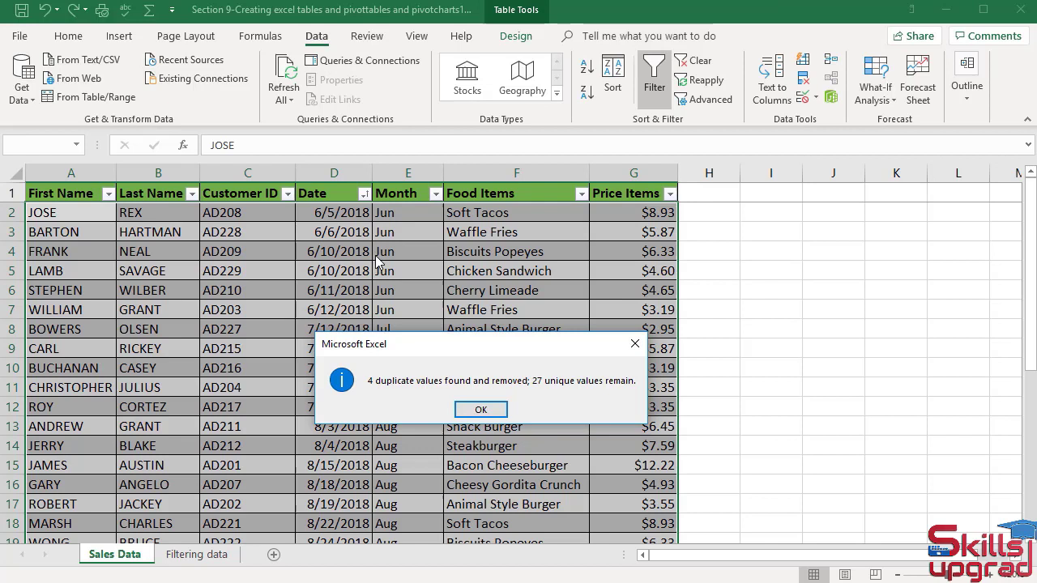
pyautogui.moveTo(385, 279)
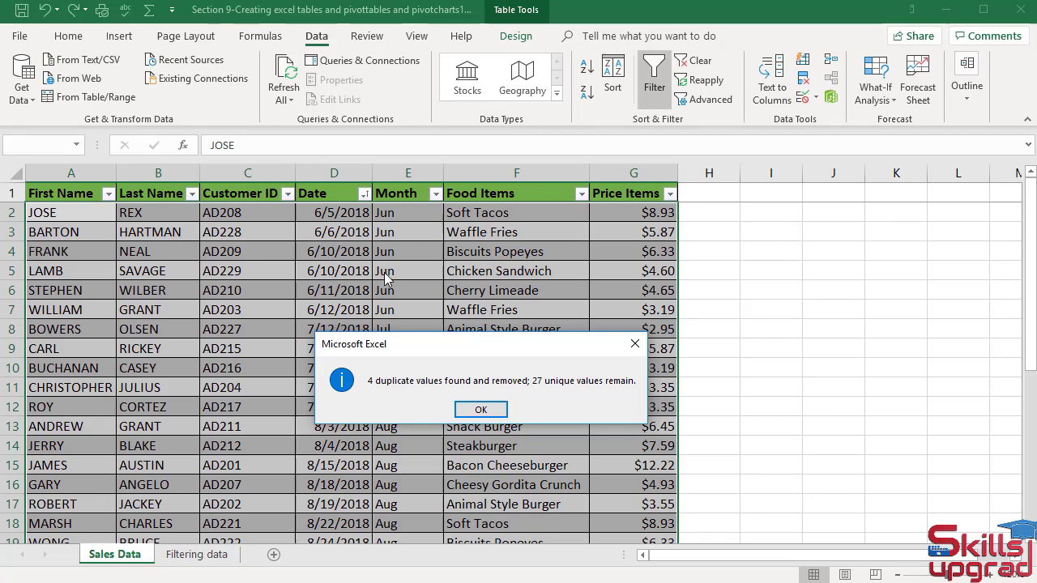
# Step: Dismiss the 4-duplicates summary and scroll to the table's end at row 28
pyautogui.click(481, 409)
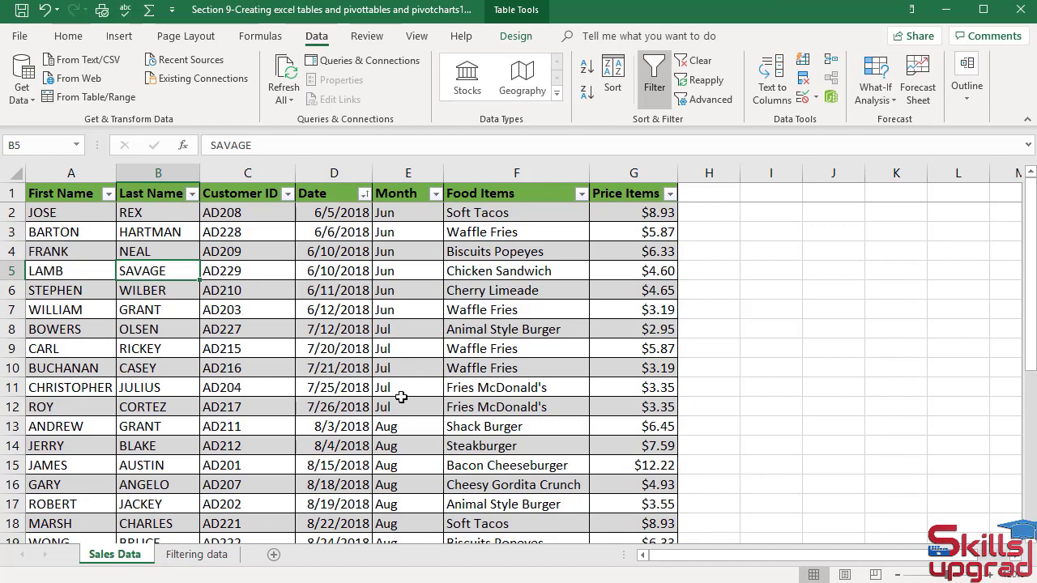
pyautogui.scroll(-3)
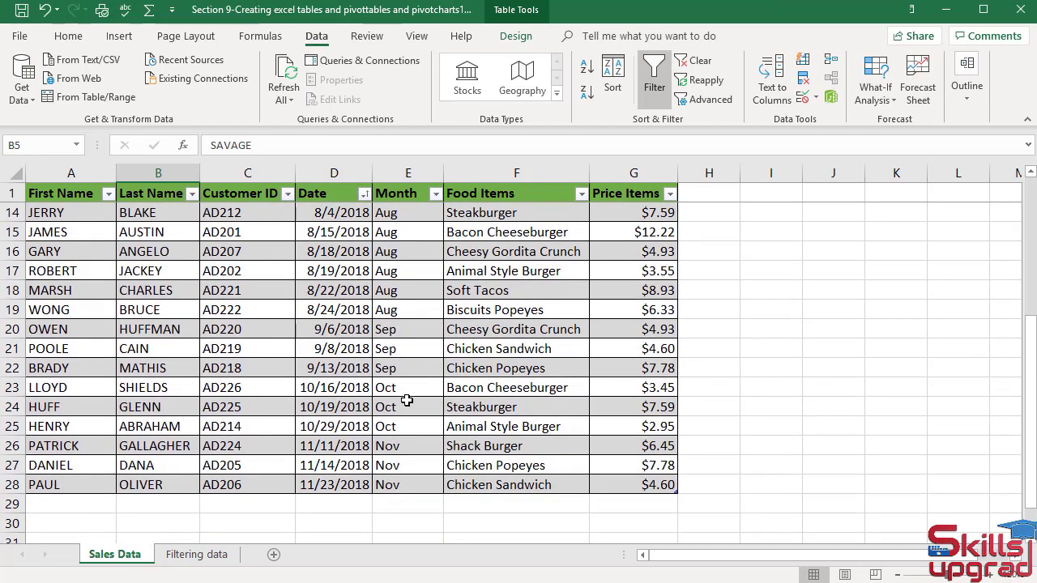
pyautogui.moveTo(8, 496)
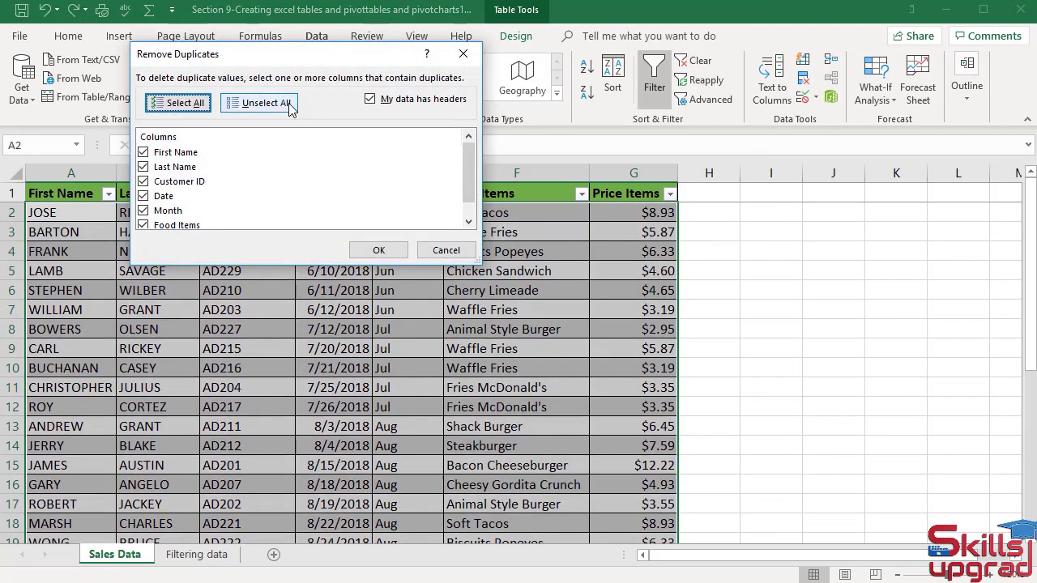
# Step: Remove duplicates on Last Name only, leaving 26 unique values
pyautogui.click(266, 102)
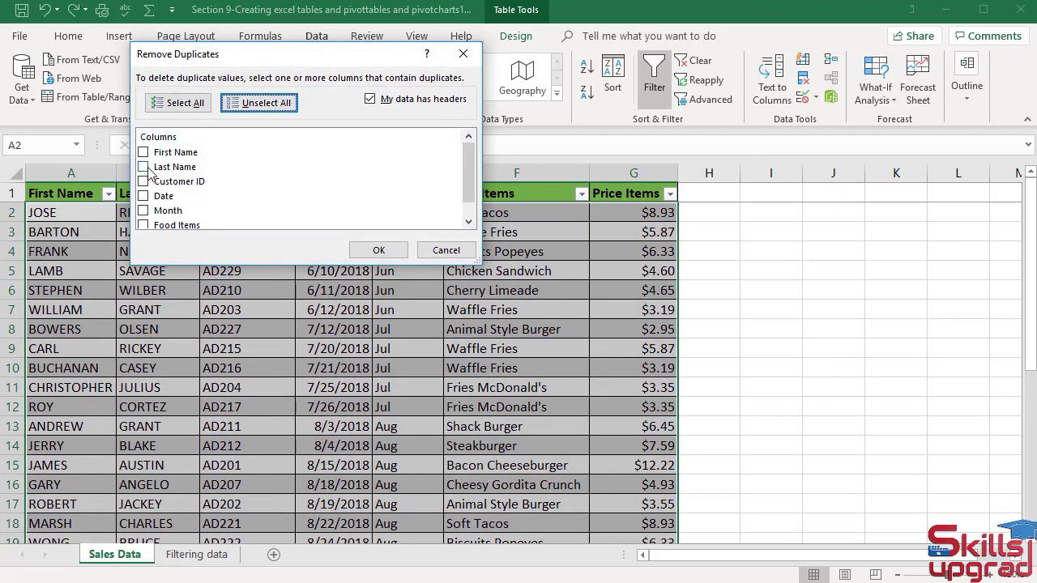
pyautogui.click(144, 166)
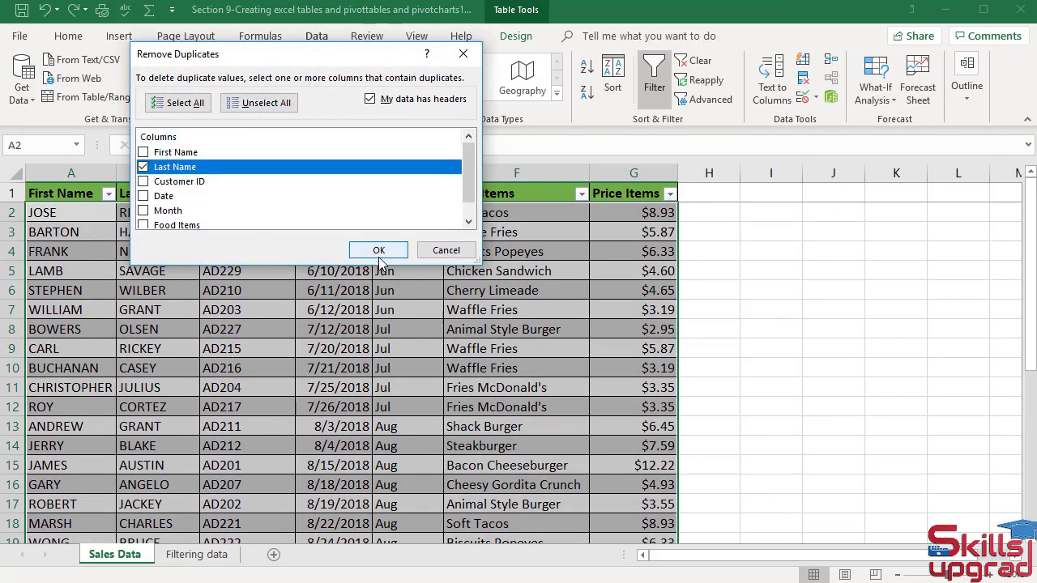
pyautogui.click(378, 250)
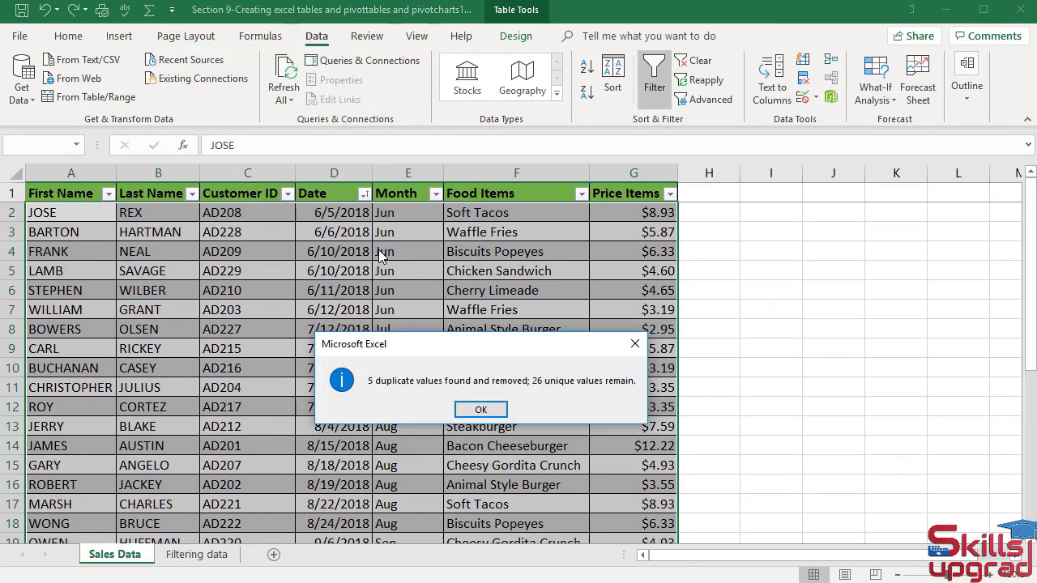